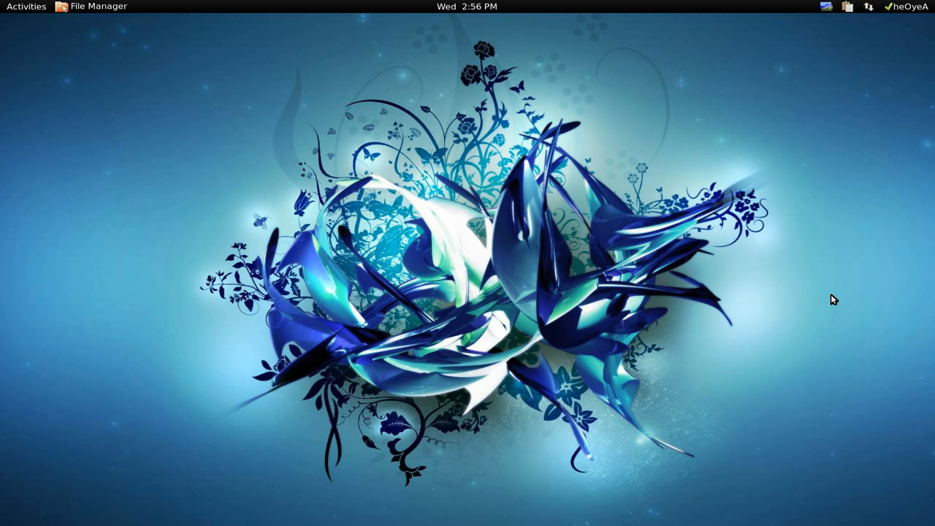
Launch Labyrinth Mind-mapping from the Activities search by searching 'l'
click(26, 6)
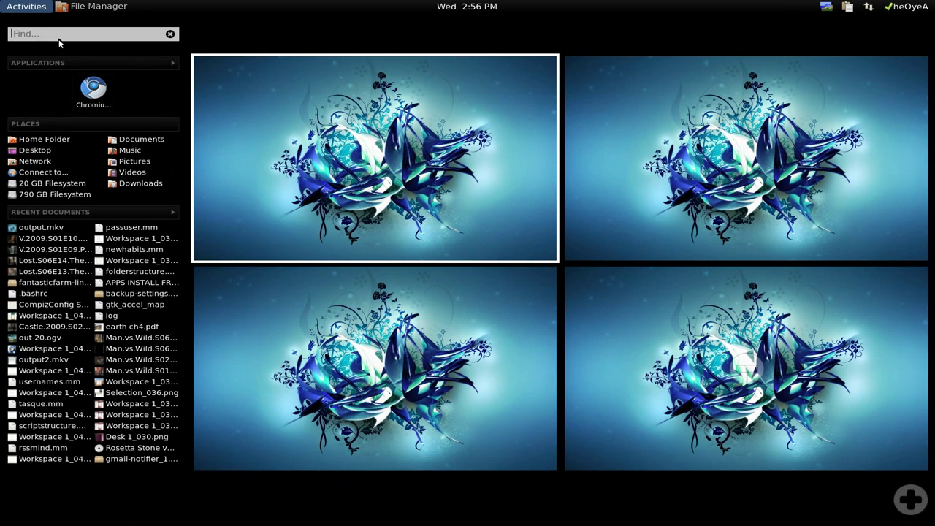
text(l)
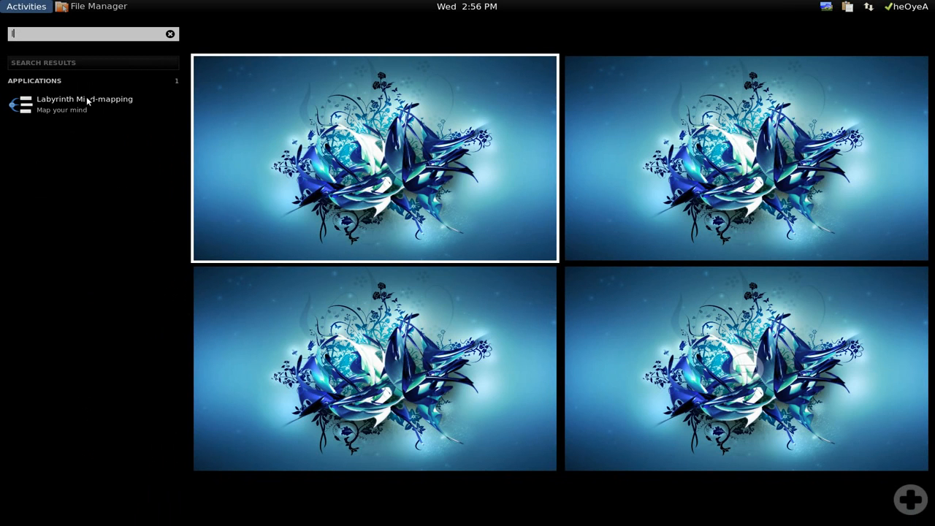
click(84, 103)
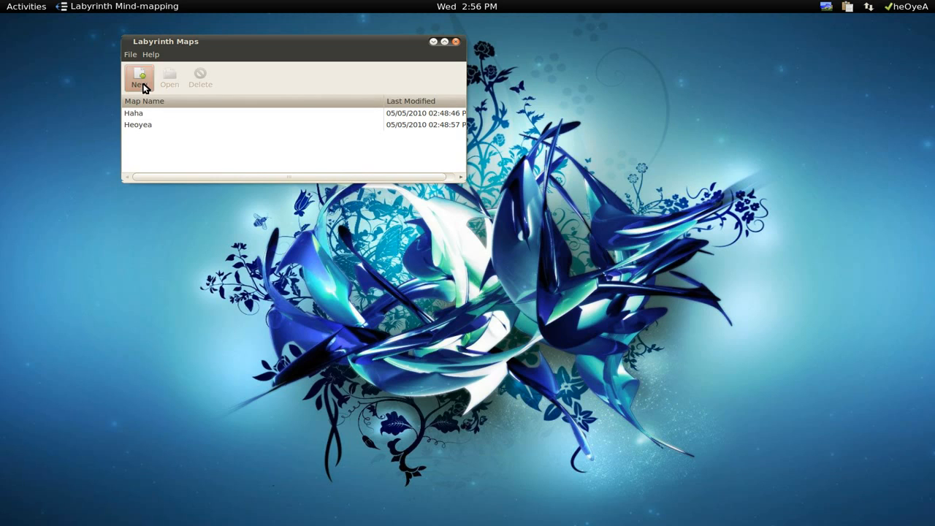
Create a new blank map and maximize its window to fill the screen
click(139, 76)
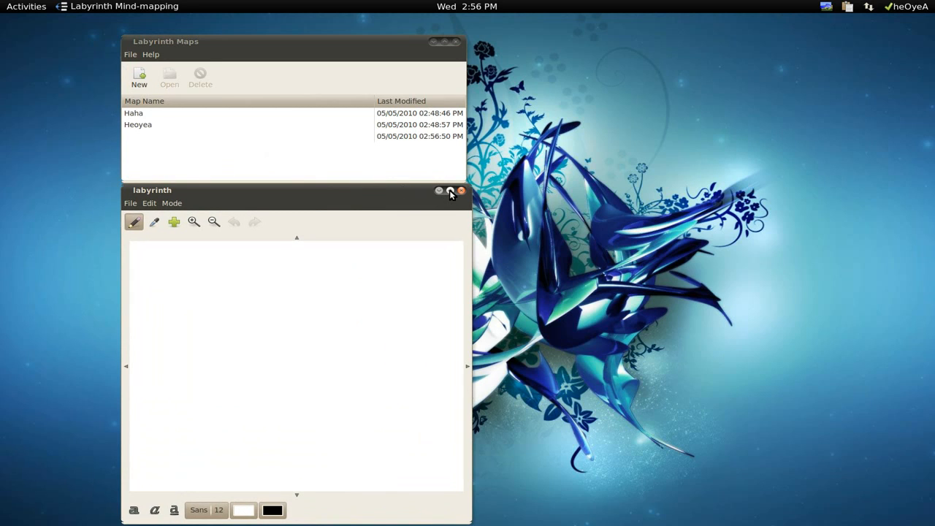
click(450, 190)
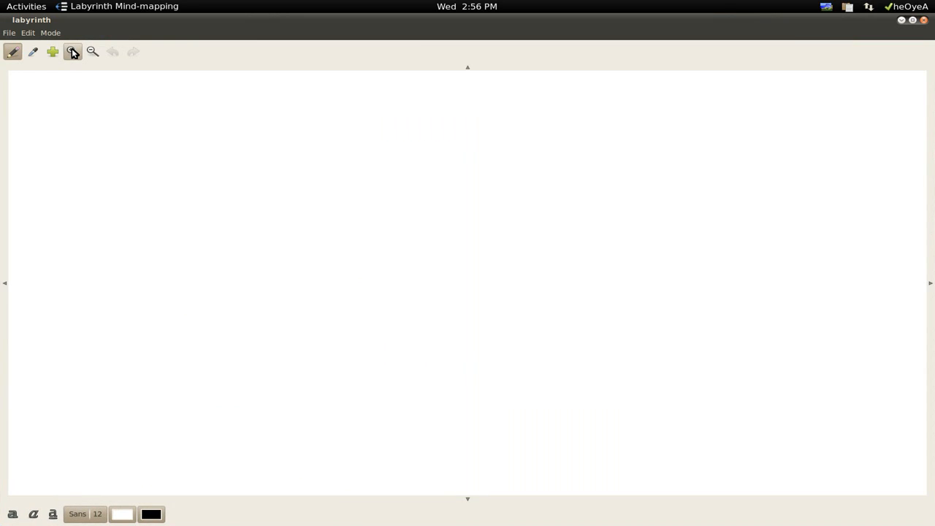
click(32, 52)
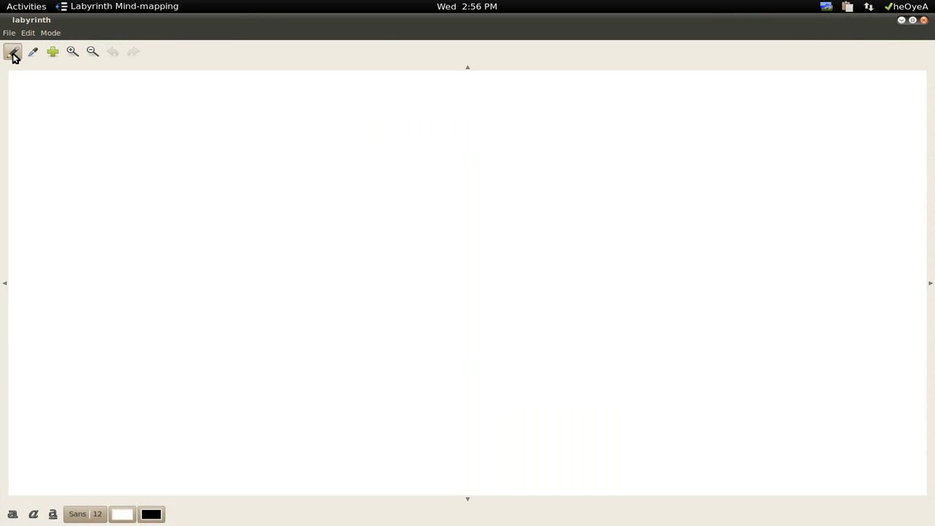
Add a central 'Ubuntu' thought with 'Linux' and 'Debs' thoughts linked to it
click(219, 120)
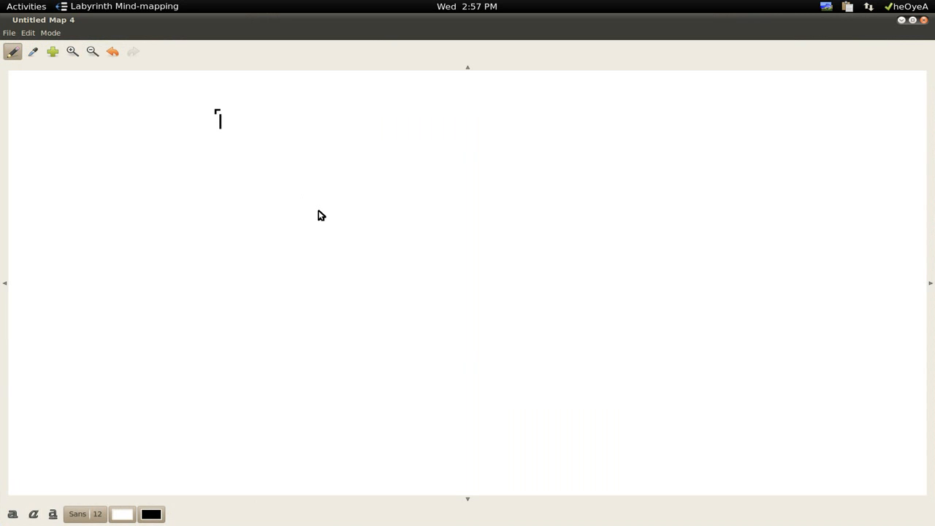
text(Ubuntu)
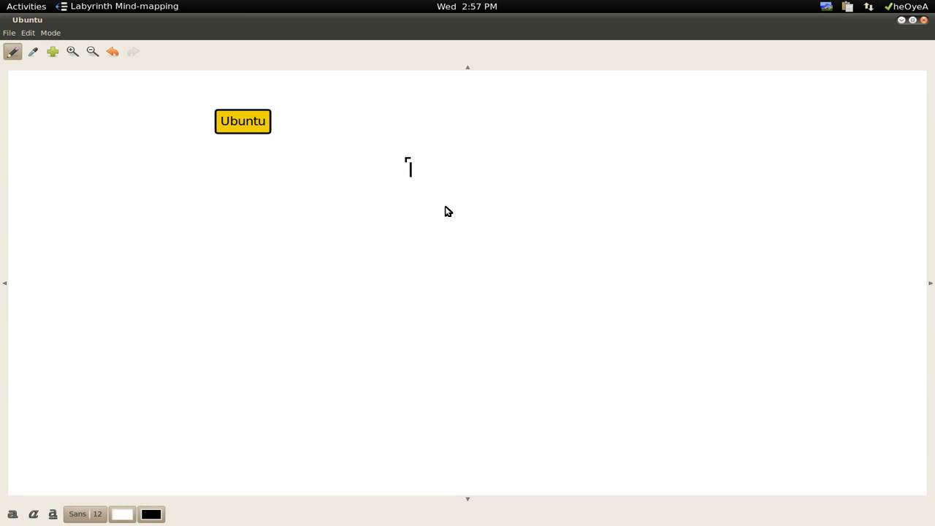
text(Linux)
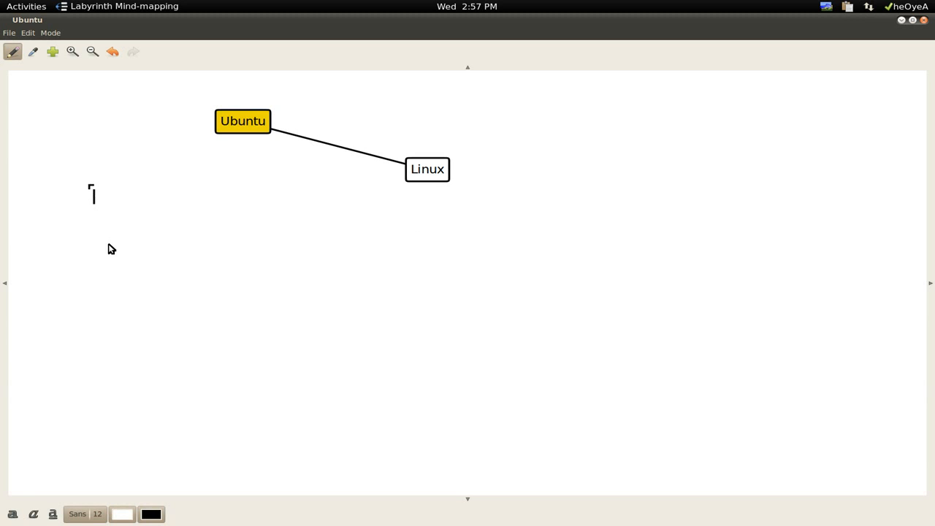
mouse_move(120, 254)
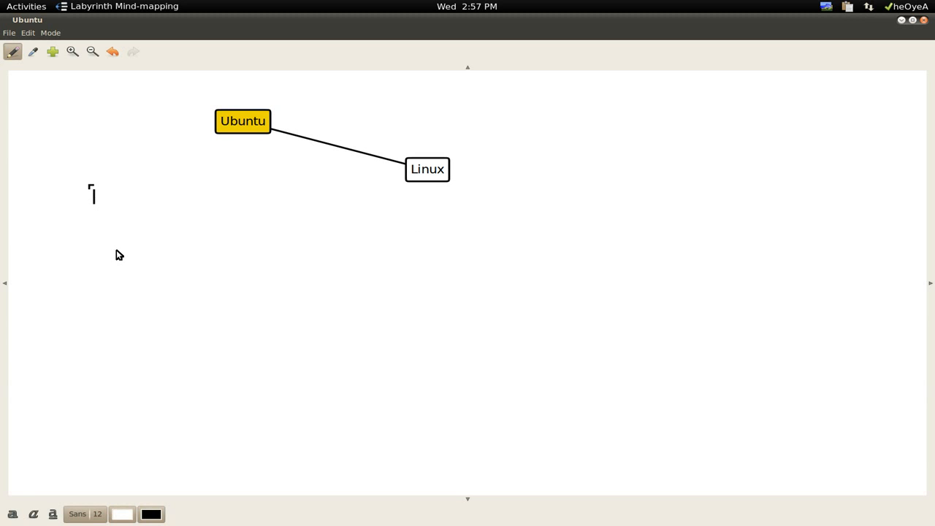
text(Debs)
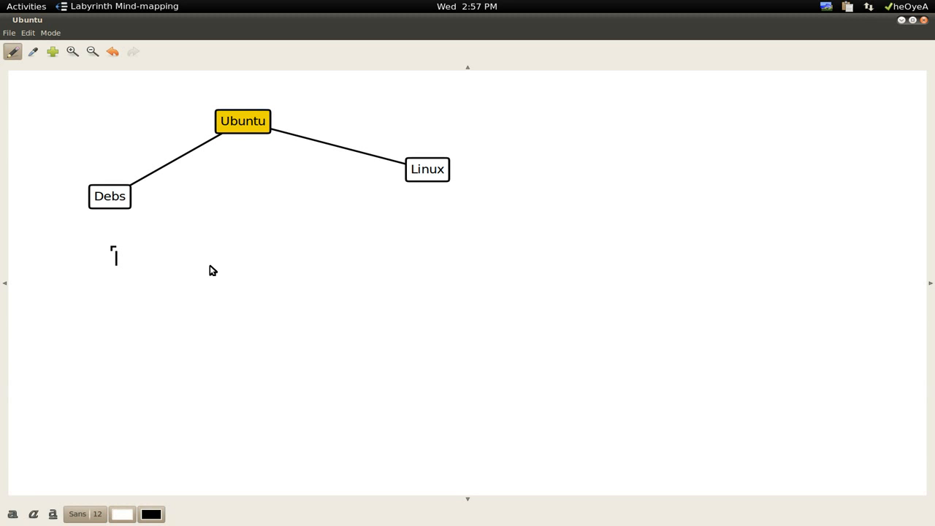
mouse_move(109, 202)
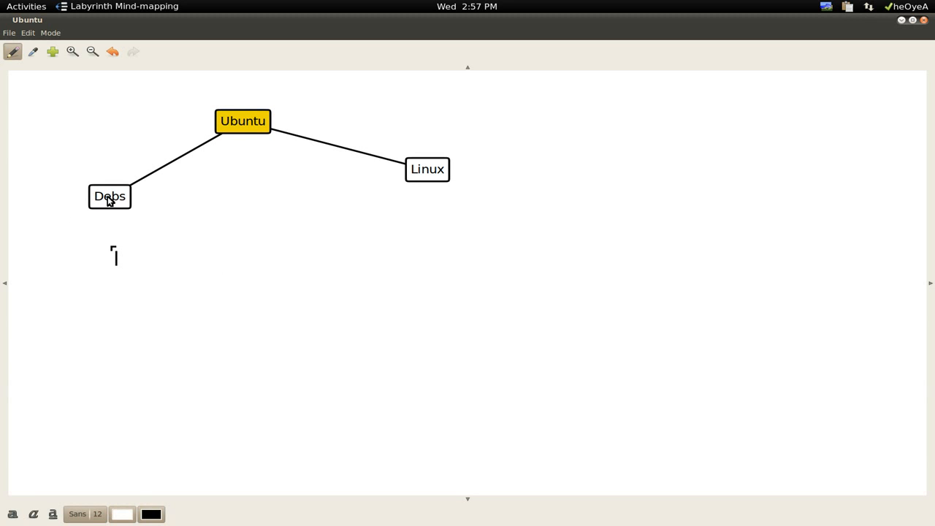
Add a 'Packages' thought branching from Debs and an 'RPMs' thought linked to both
click(108, 196)
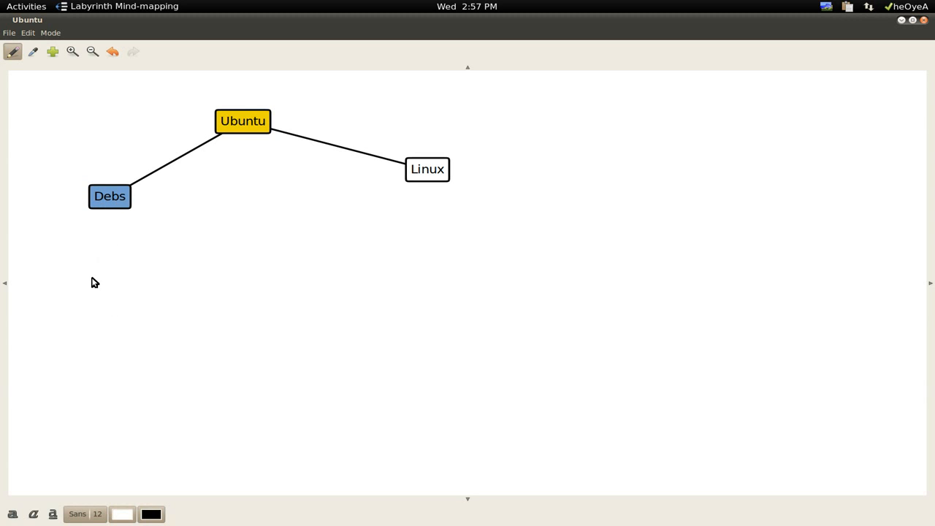
click(93, 279)
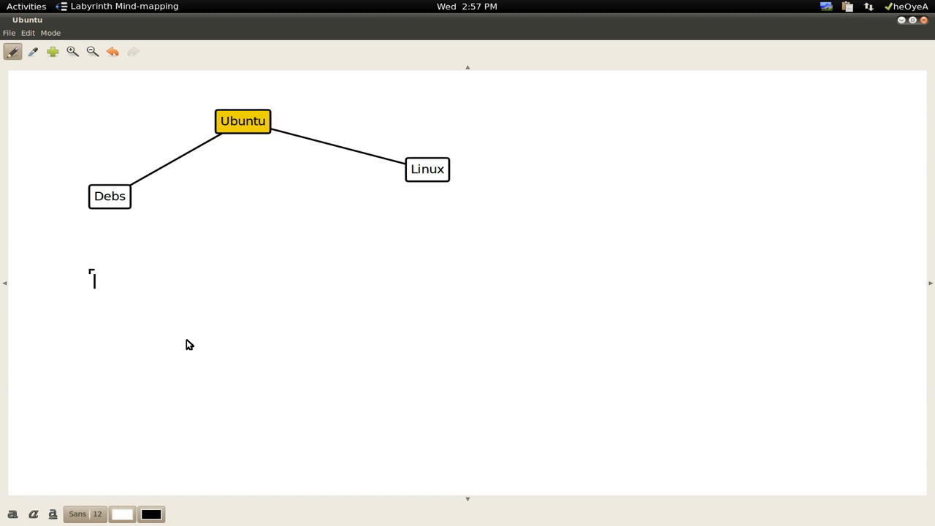
text(Pad)
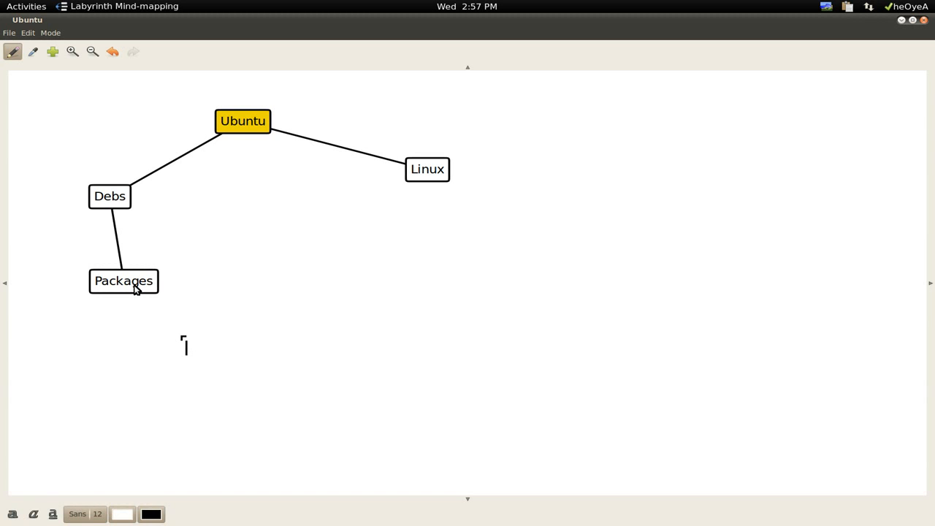
mouse_move(155, 380)
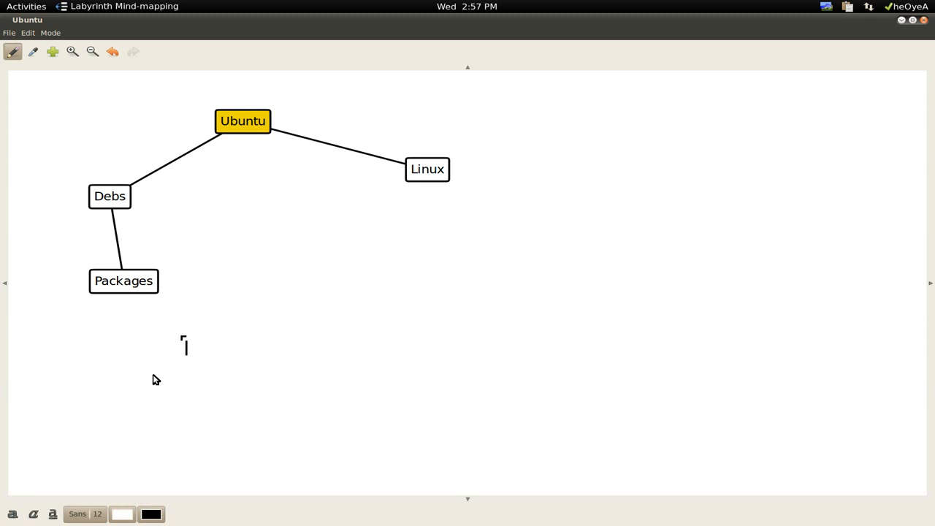
mouse_move(63, 165)
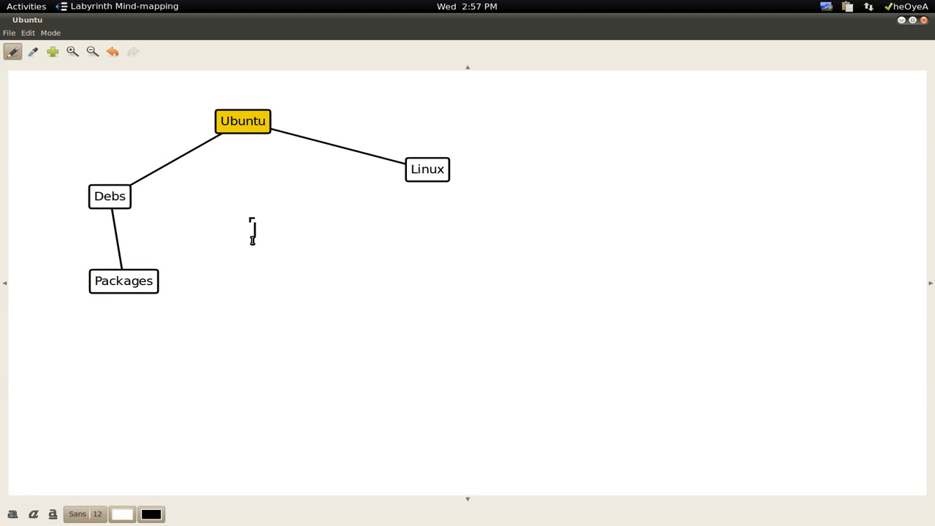
mouse_move(248, 345)
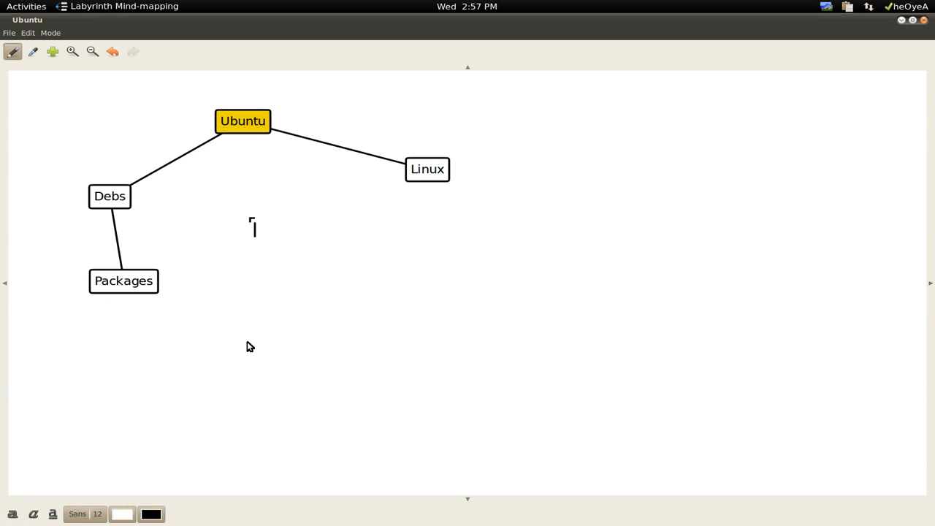
text(RP)
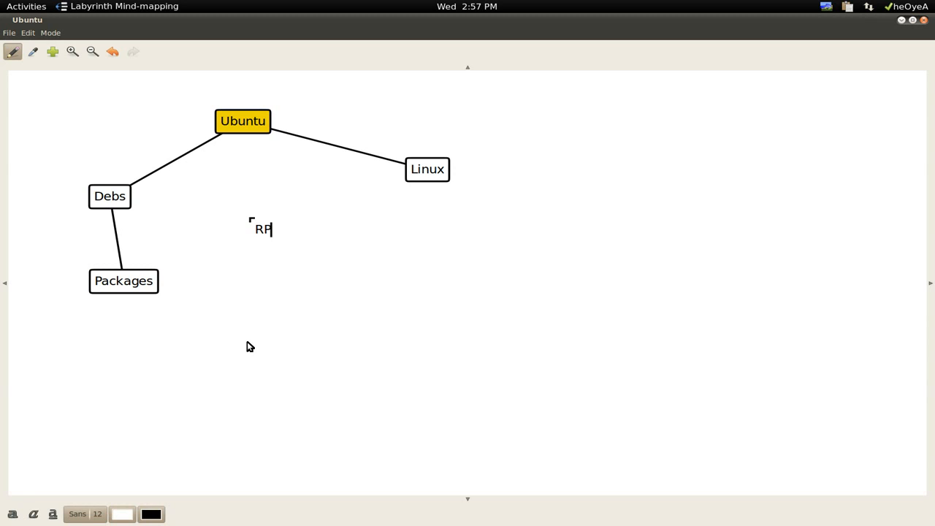
text(Ms)
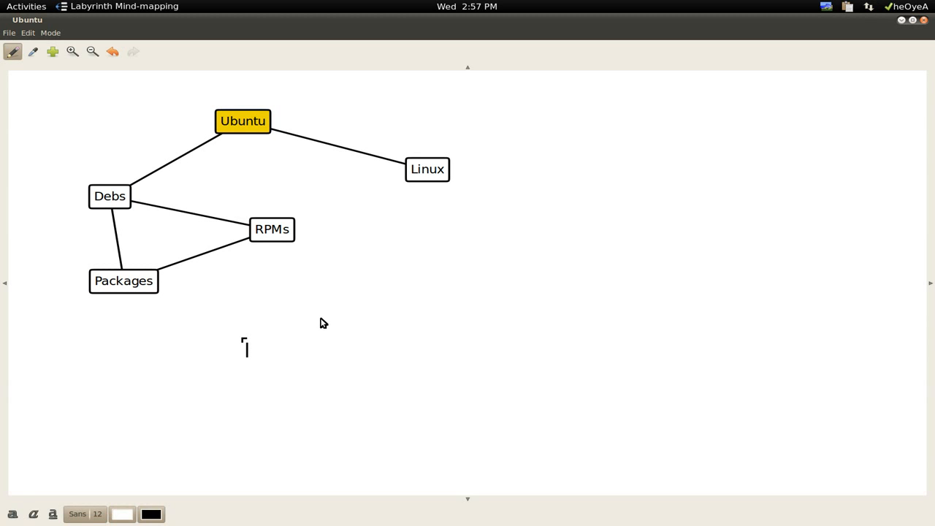
Delete the RPMs thought and place a new image node on the map
click(271, 228)
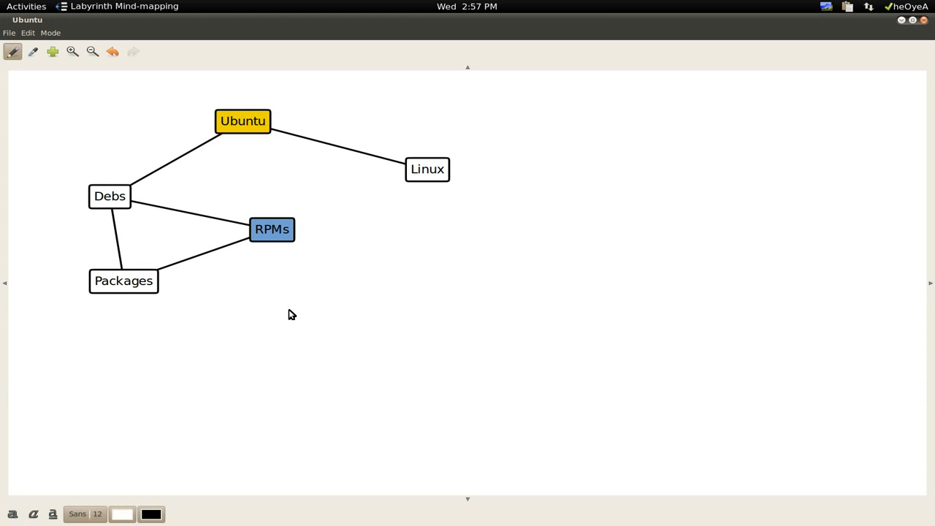
key(Delete)
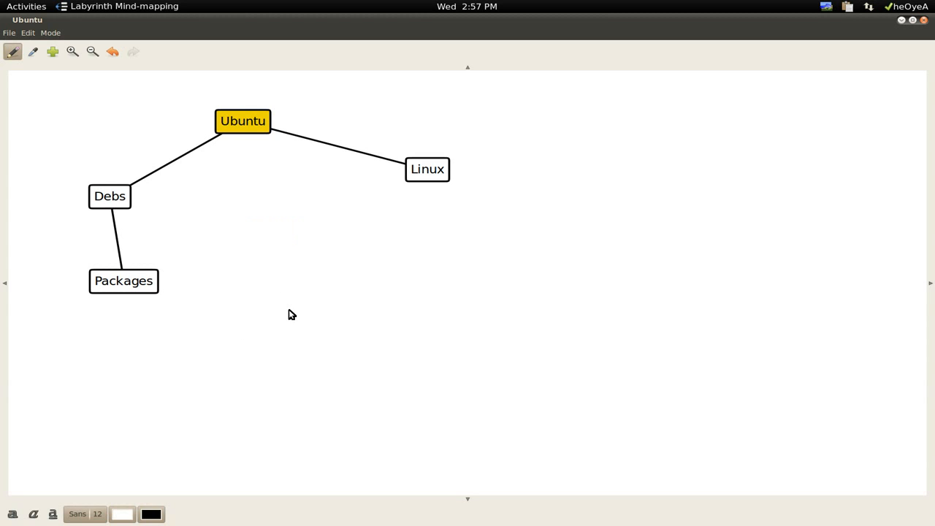
mouse_move(216, 288)
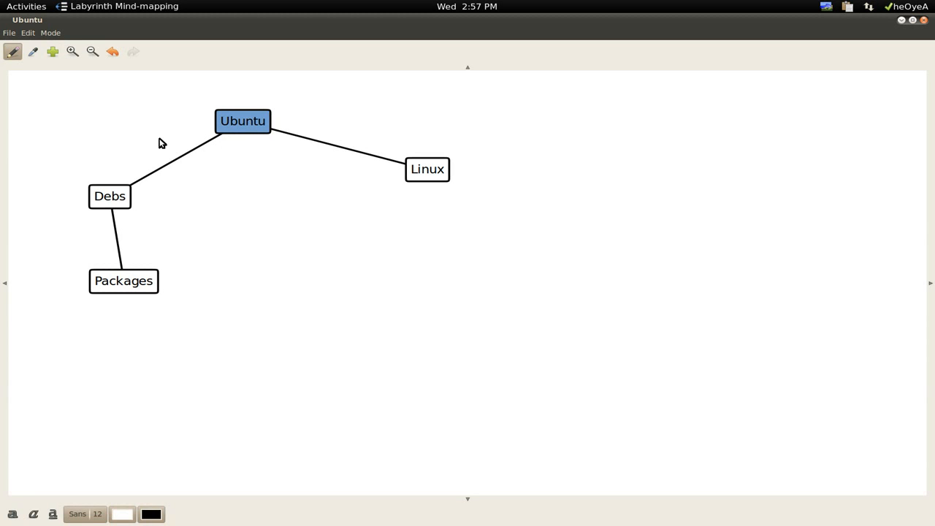
mouse_move(53, 51)
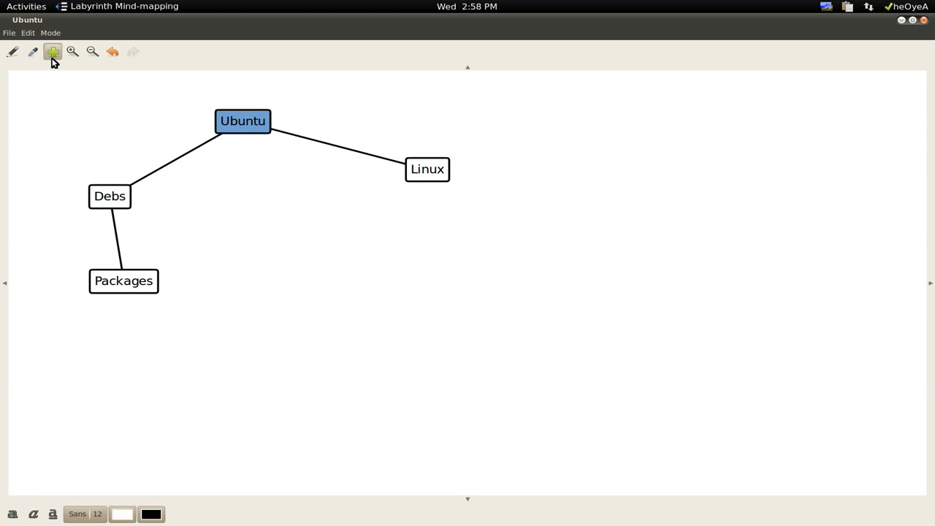
click(53, 53)
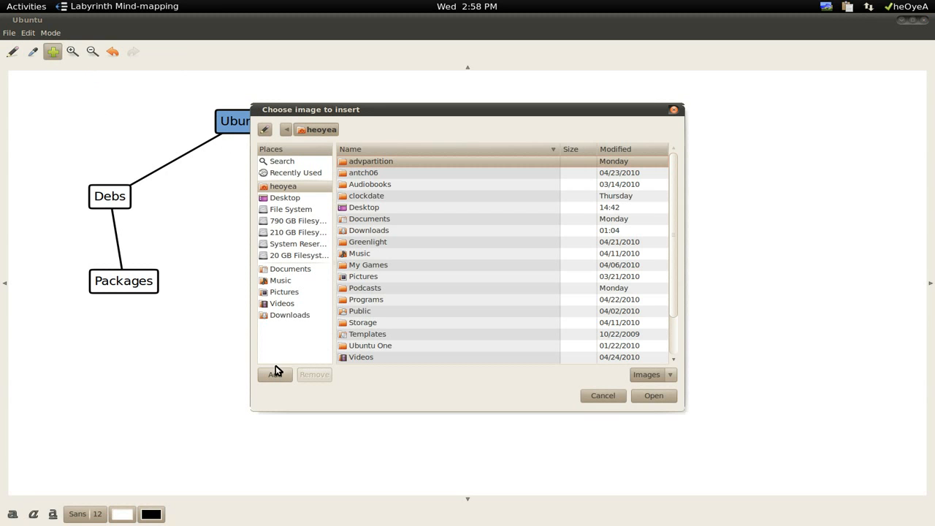
mouse_move(388, 283)
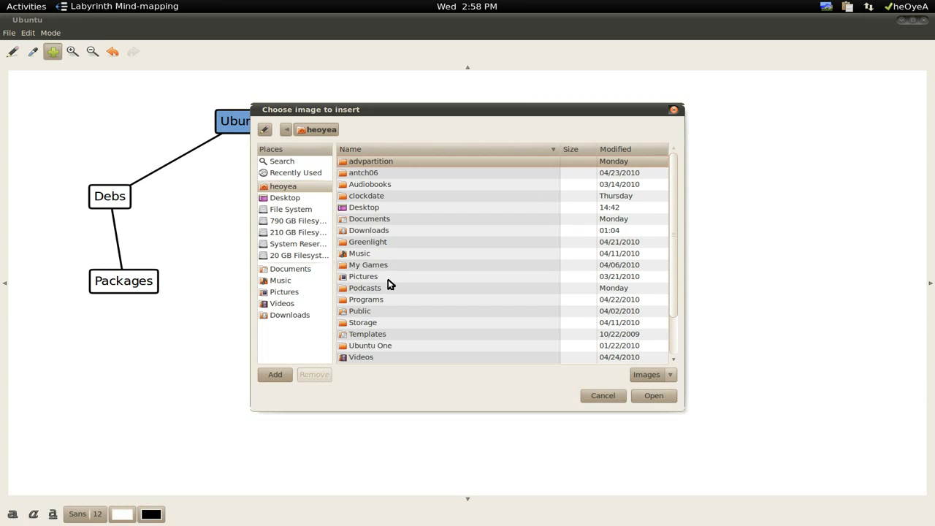
Insert Rikudou.jpg from the pictures folder as the image node's picture
double_click(362, 276)
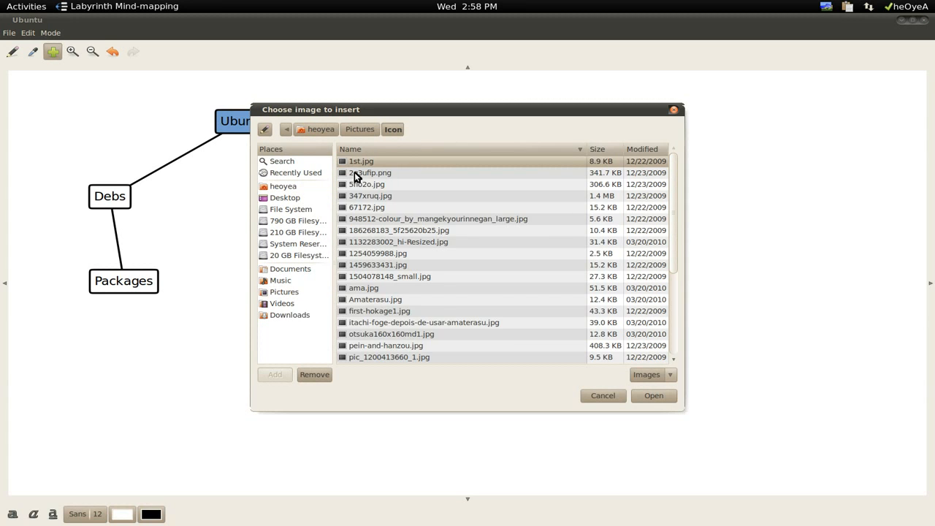
scroll(down, 3)
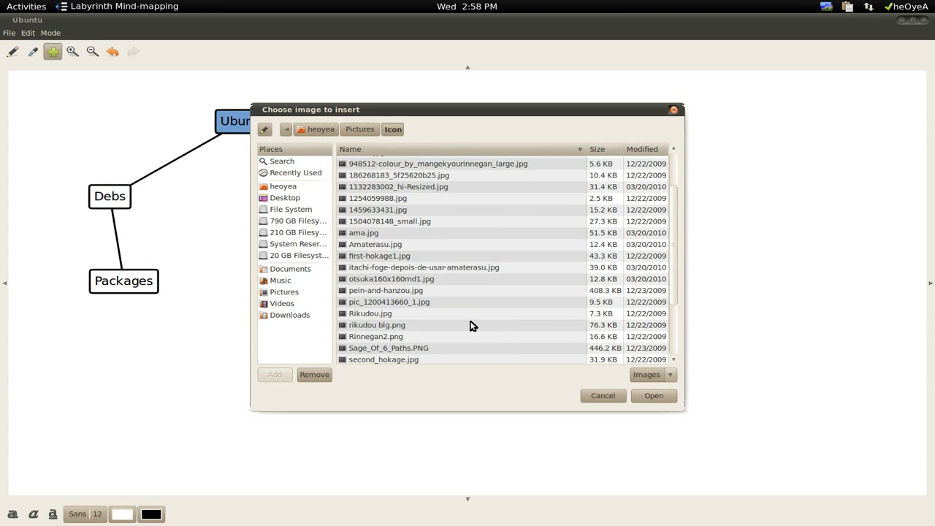
click(370, 313)
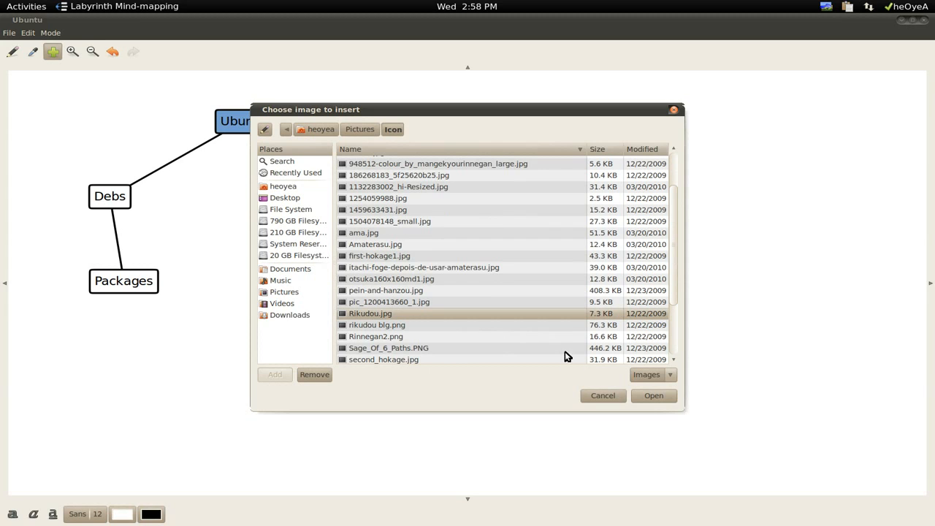
click(651, 394)
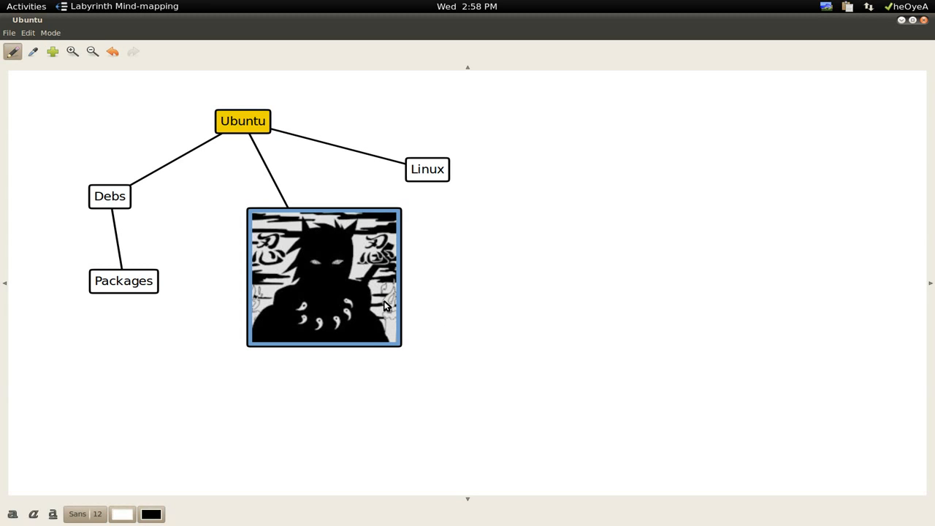
Move the Rikudou picture node up near Ubuntu and shrink it to a small square
drag(324, 277, 306, 251)
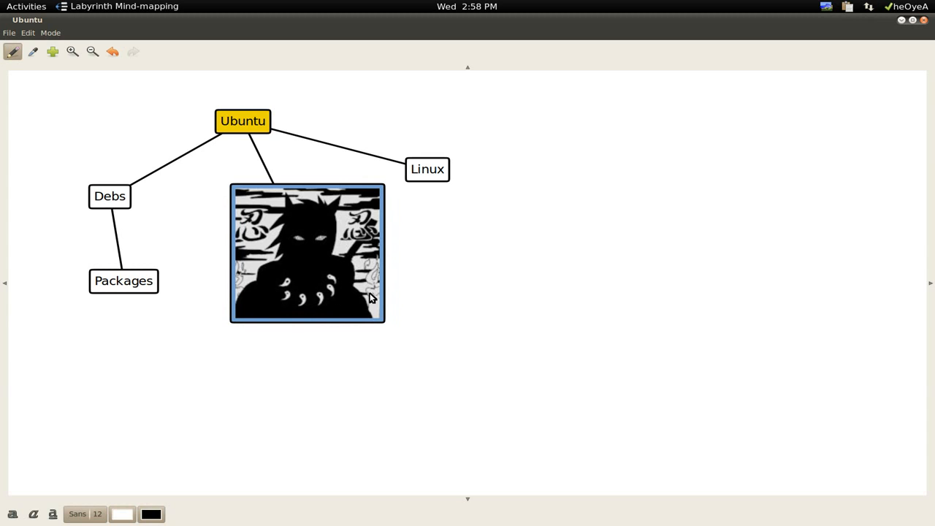
drag(383, 320, 328, 274)
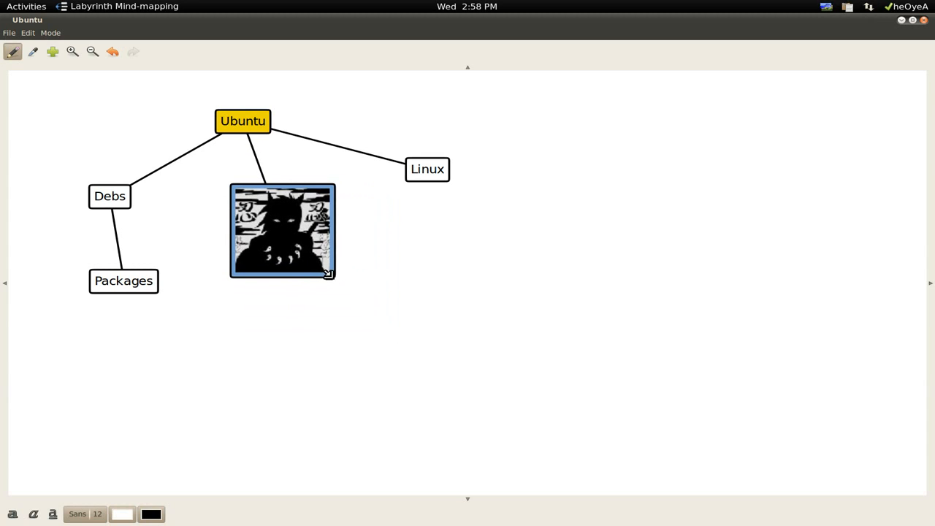
drag(329, 275, 321, 275)
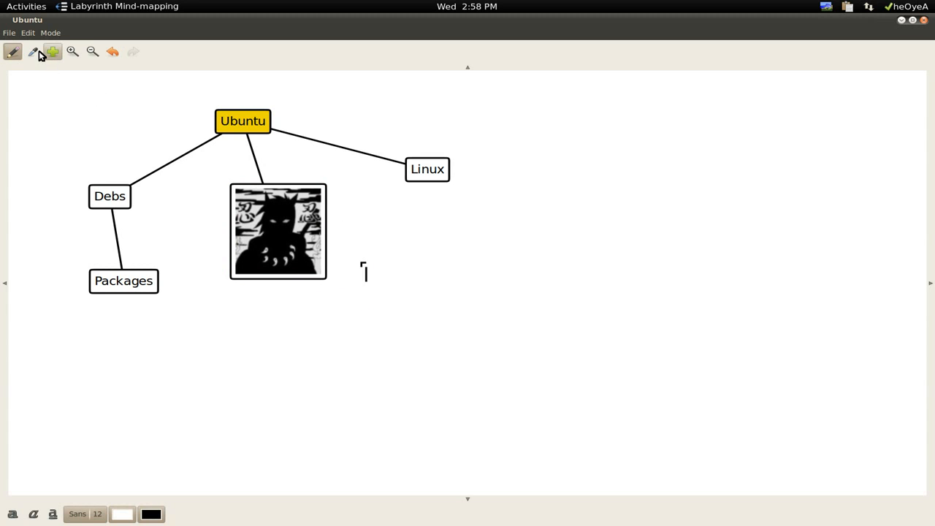
mouse_move(34, 53)
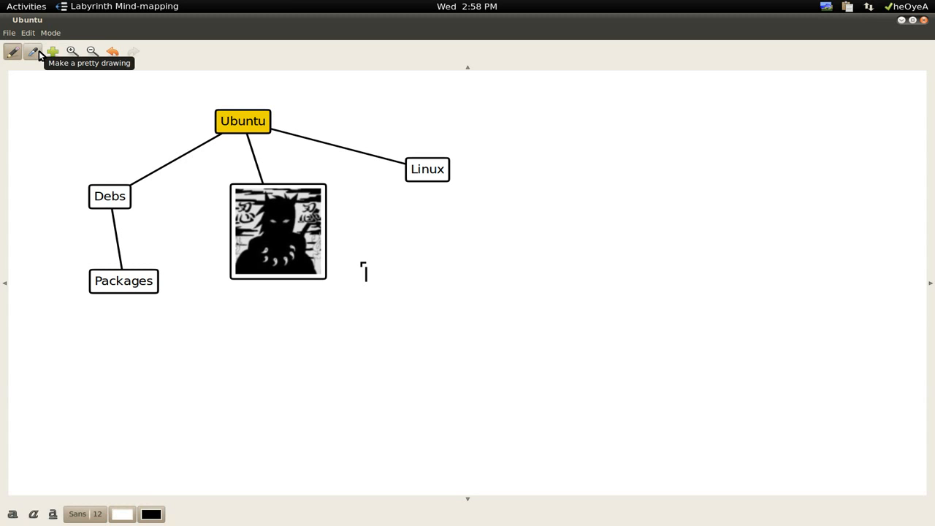
Add a drawing node linked to the picture and sketch a freehand stroke inside it
click(278, 231)
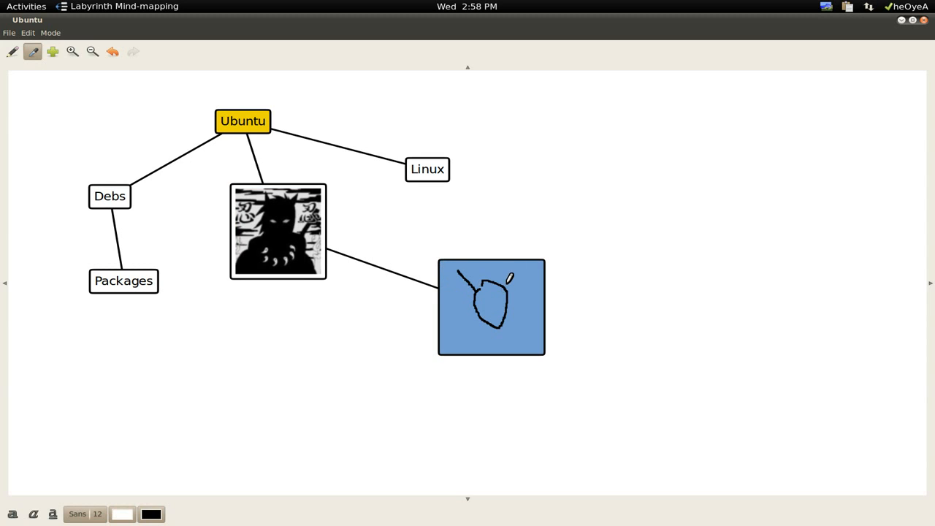
drag(481, 292, 523, 350)
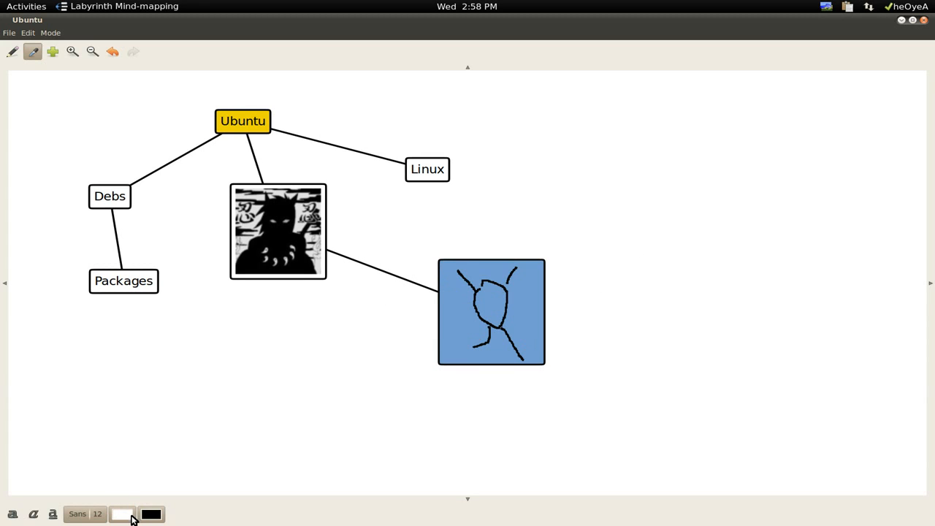
mouse_move(152, 514)
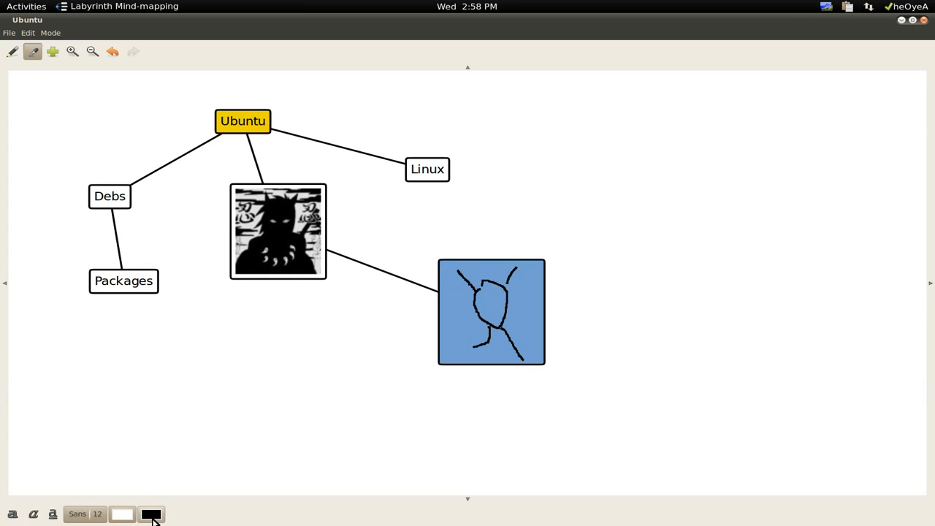
mouse_move(114, 516)
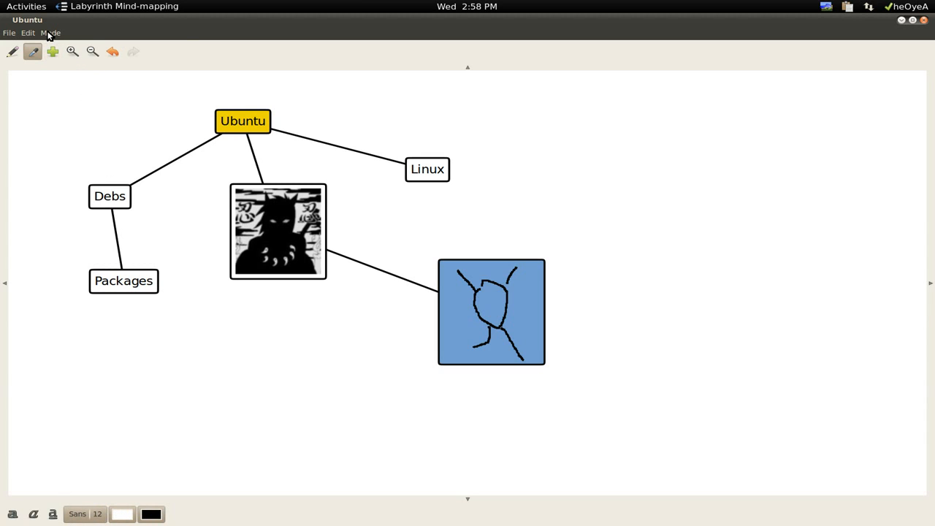
Export the complete map as Ubuntu.png into the Desktop folder
click(9, 32)
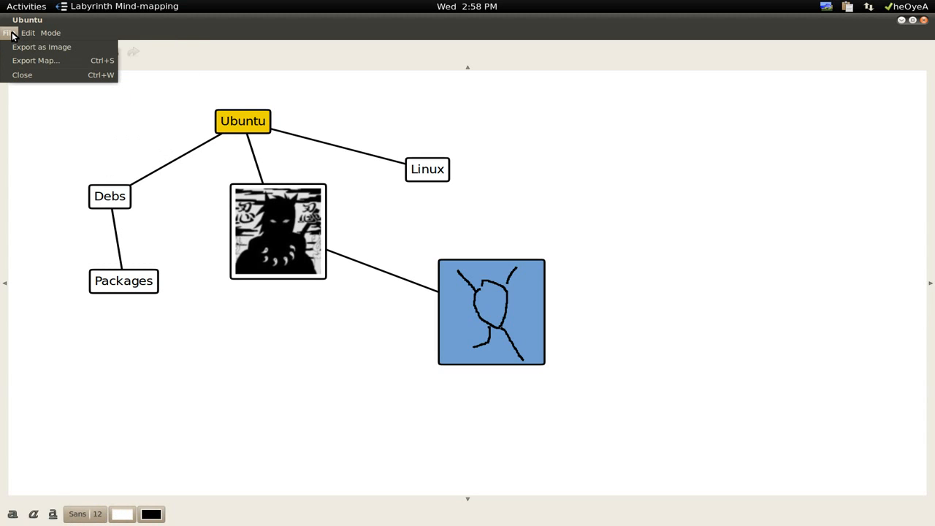
mouse_move(13, 48)
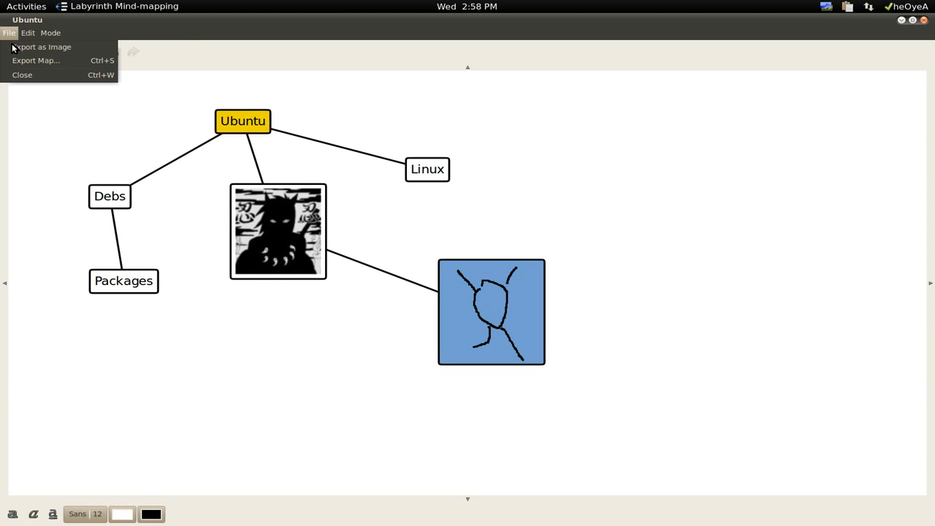
mouse_move(36, 60)
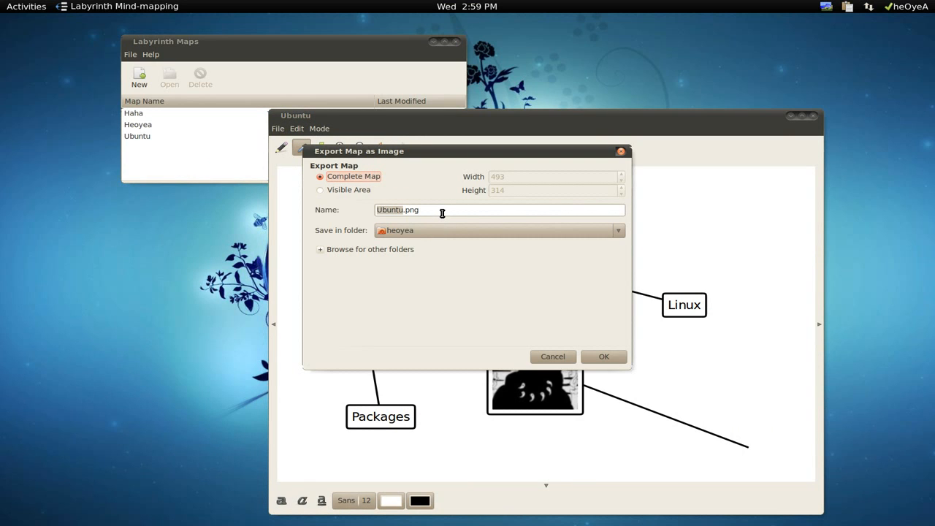
click(500, 230)
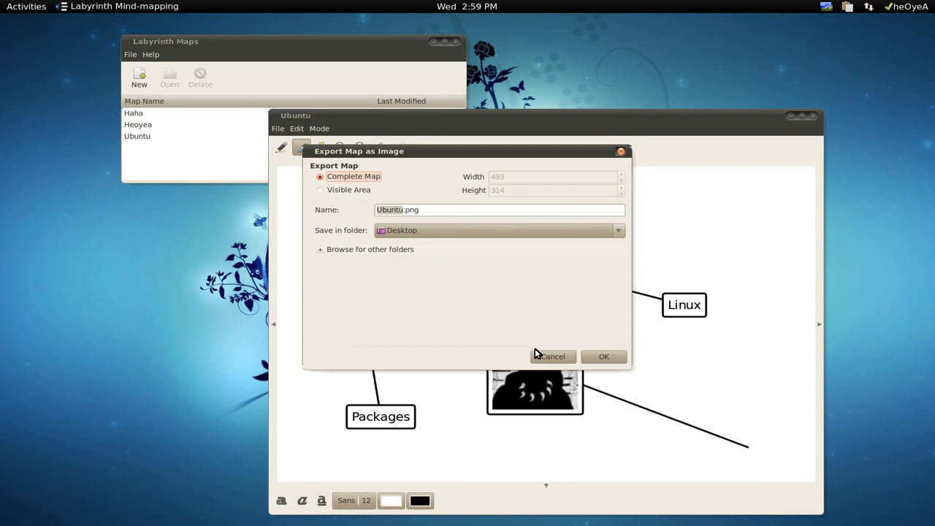
click(604, 357)
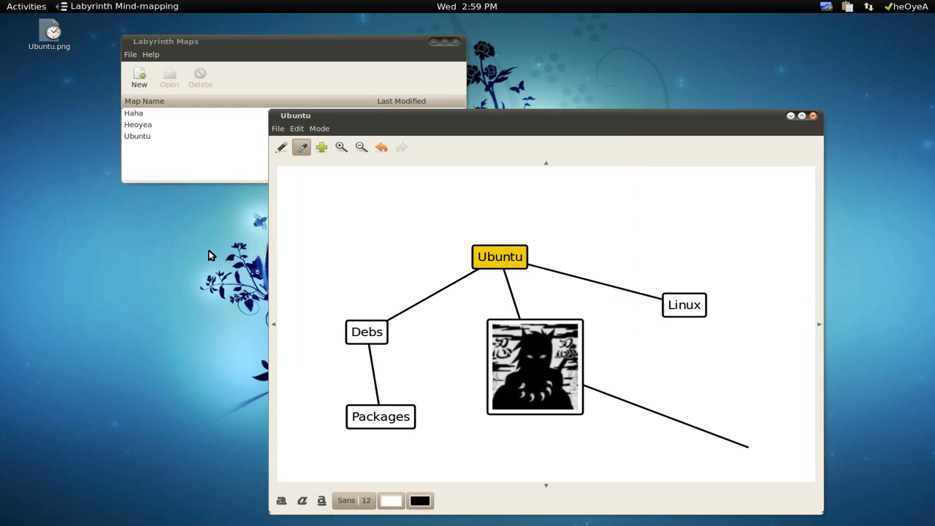
Open the exported Ubuntu.png from the desktop to check it
click(50, 32)
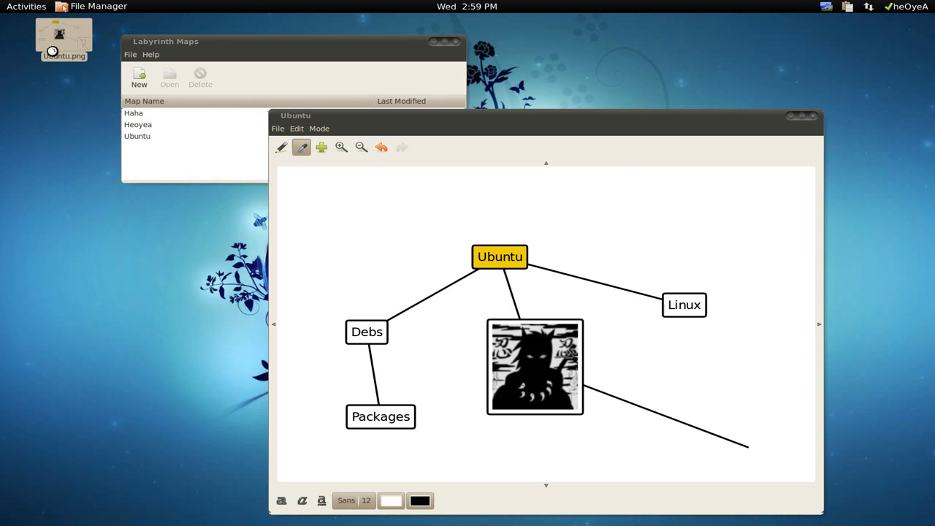
double_click(64, 37)
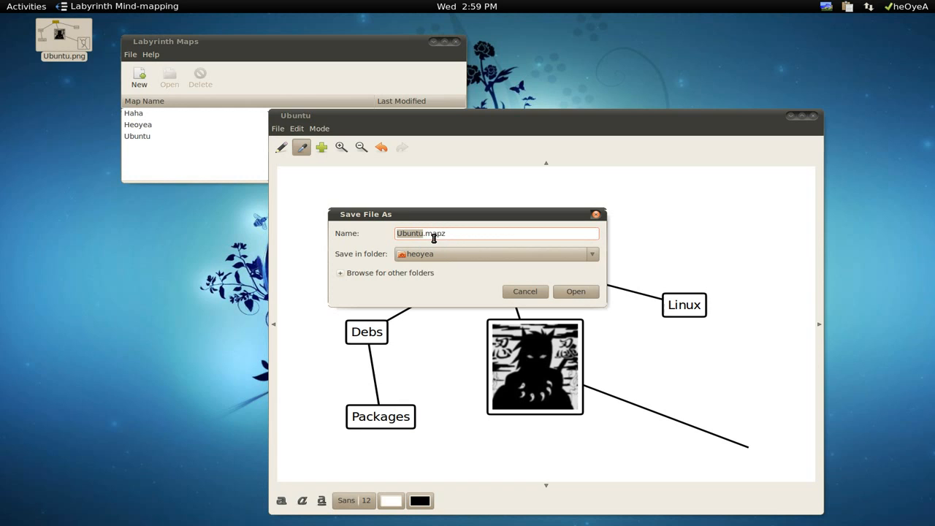
mouse_move(525, 292)
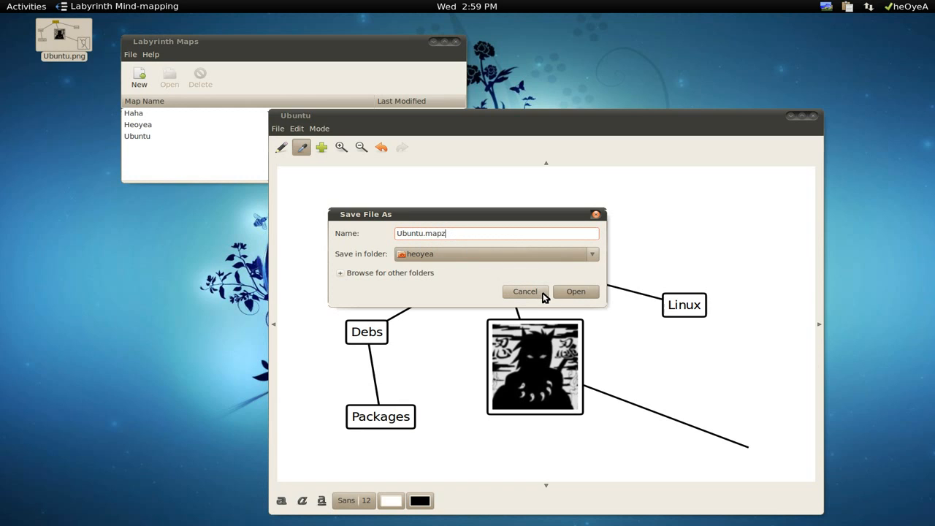
mouse_move(538, 295)
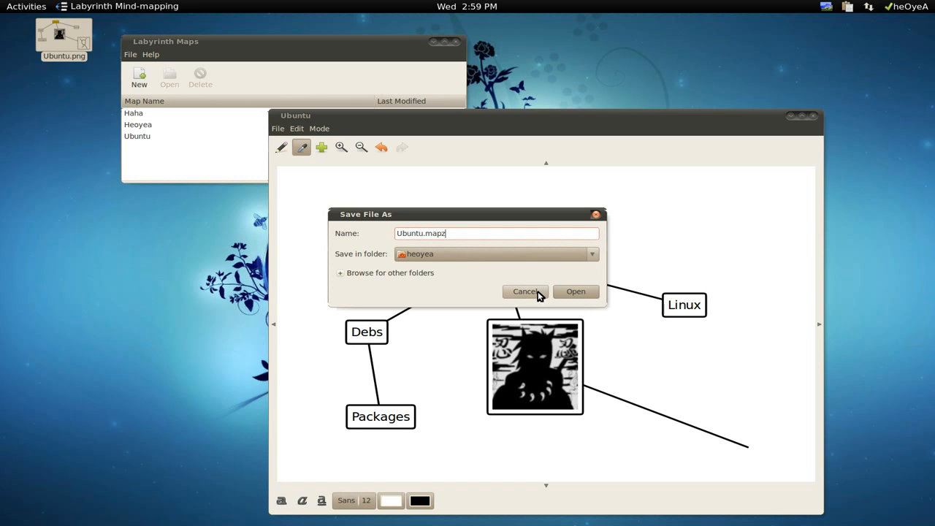
Cancel saving a separate copy and close the Ubuntu map window
click(525, 292)
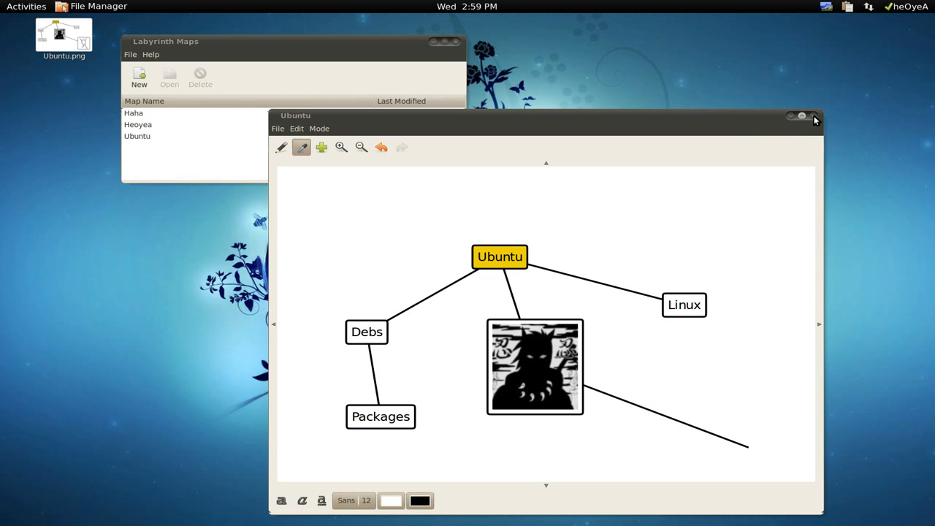
click(812, 117)
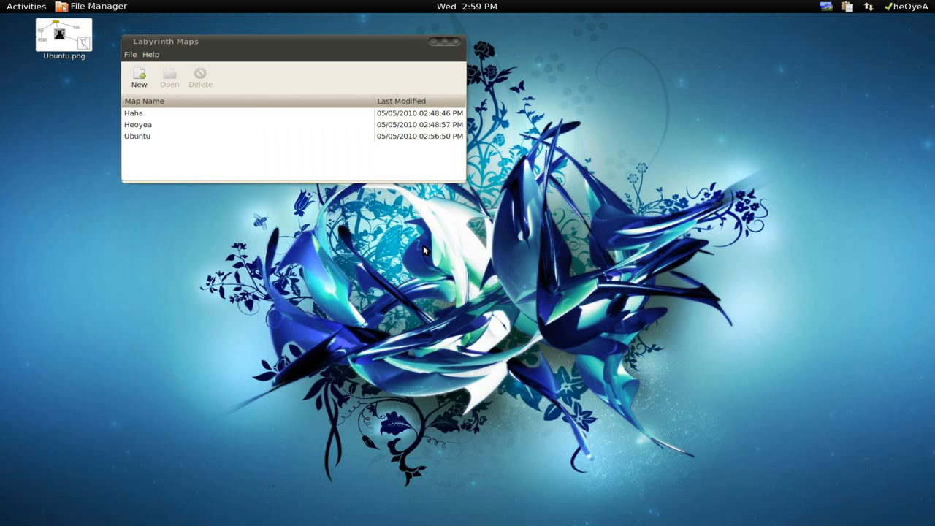